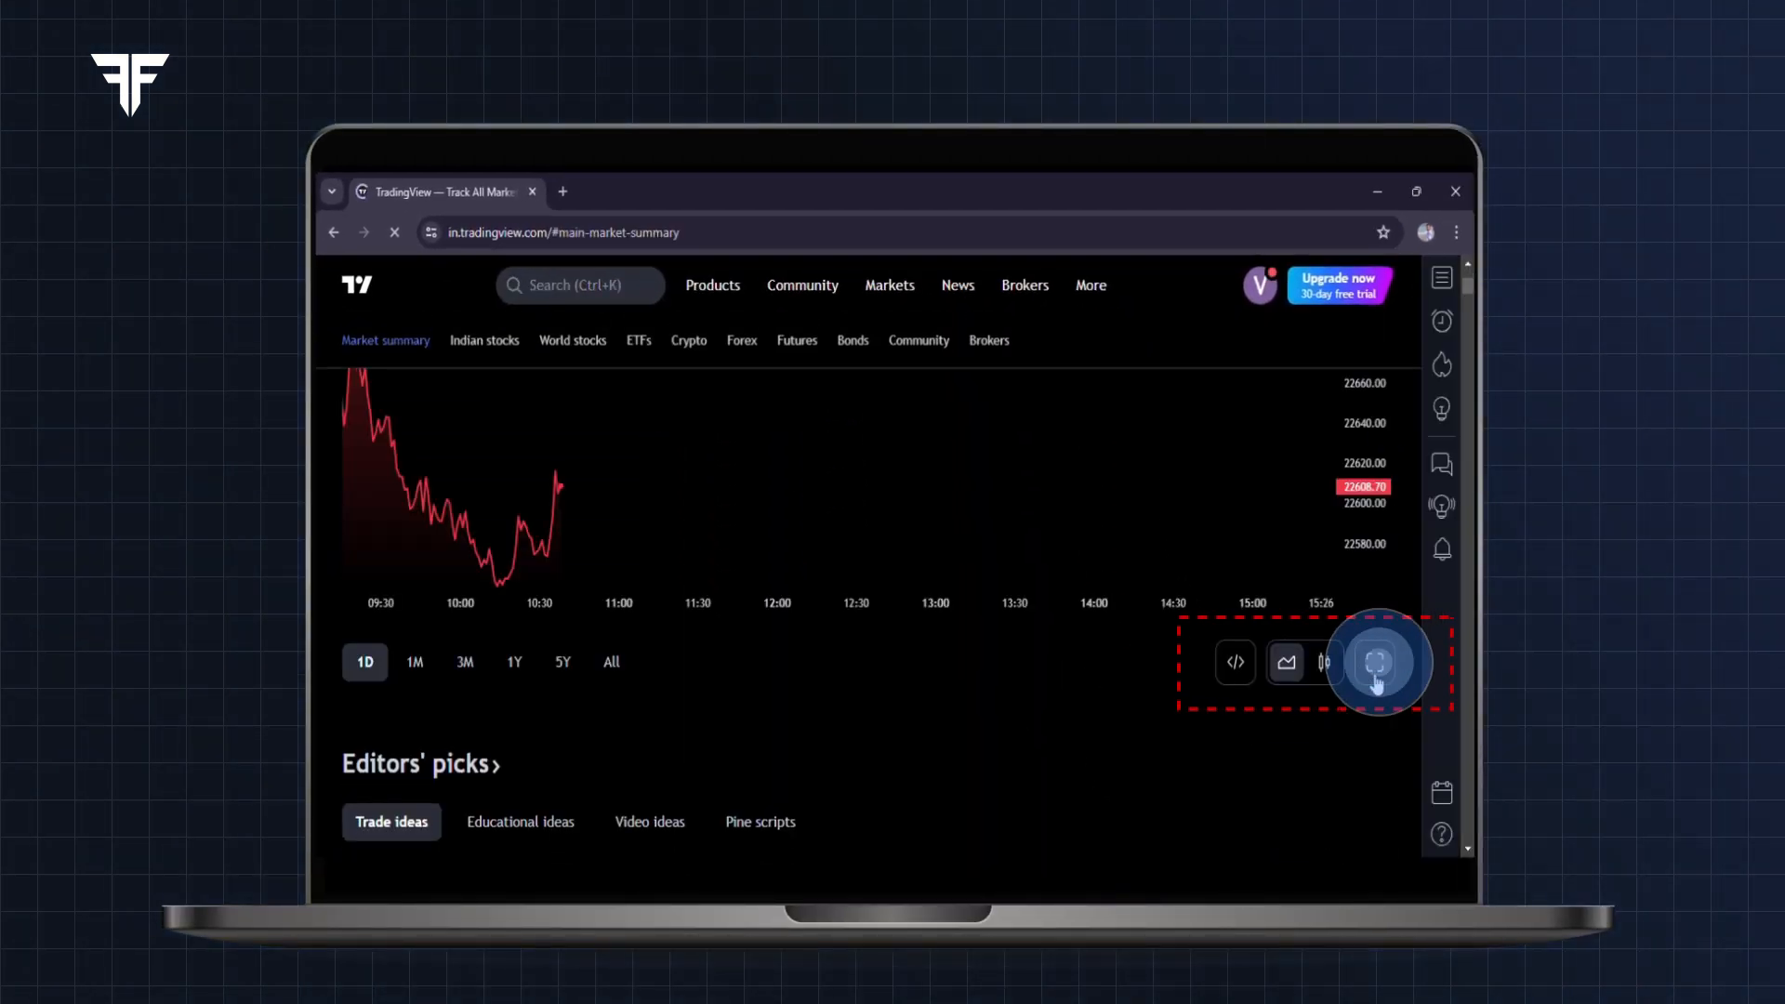
- Open the full NIFTY chart and connect Fyers from the Trading Panel broker list
left_click(1376, 664)
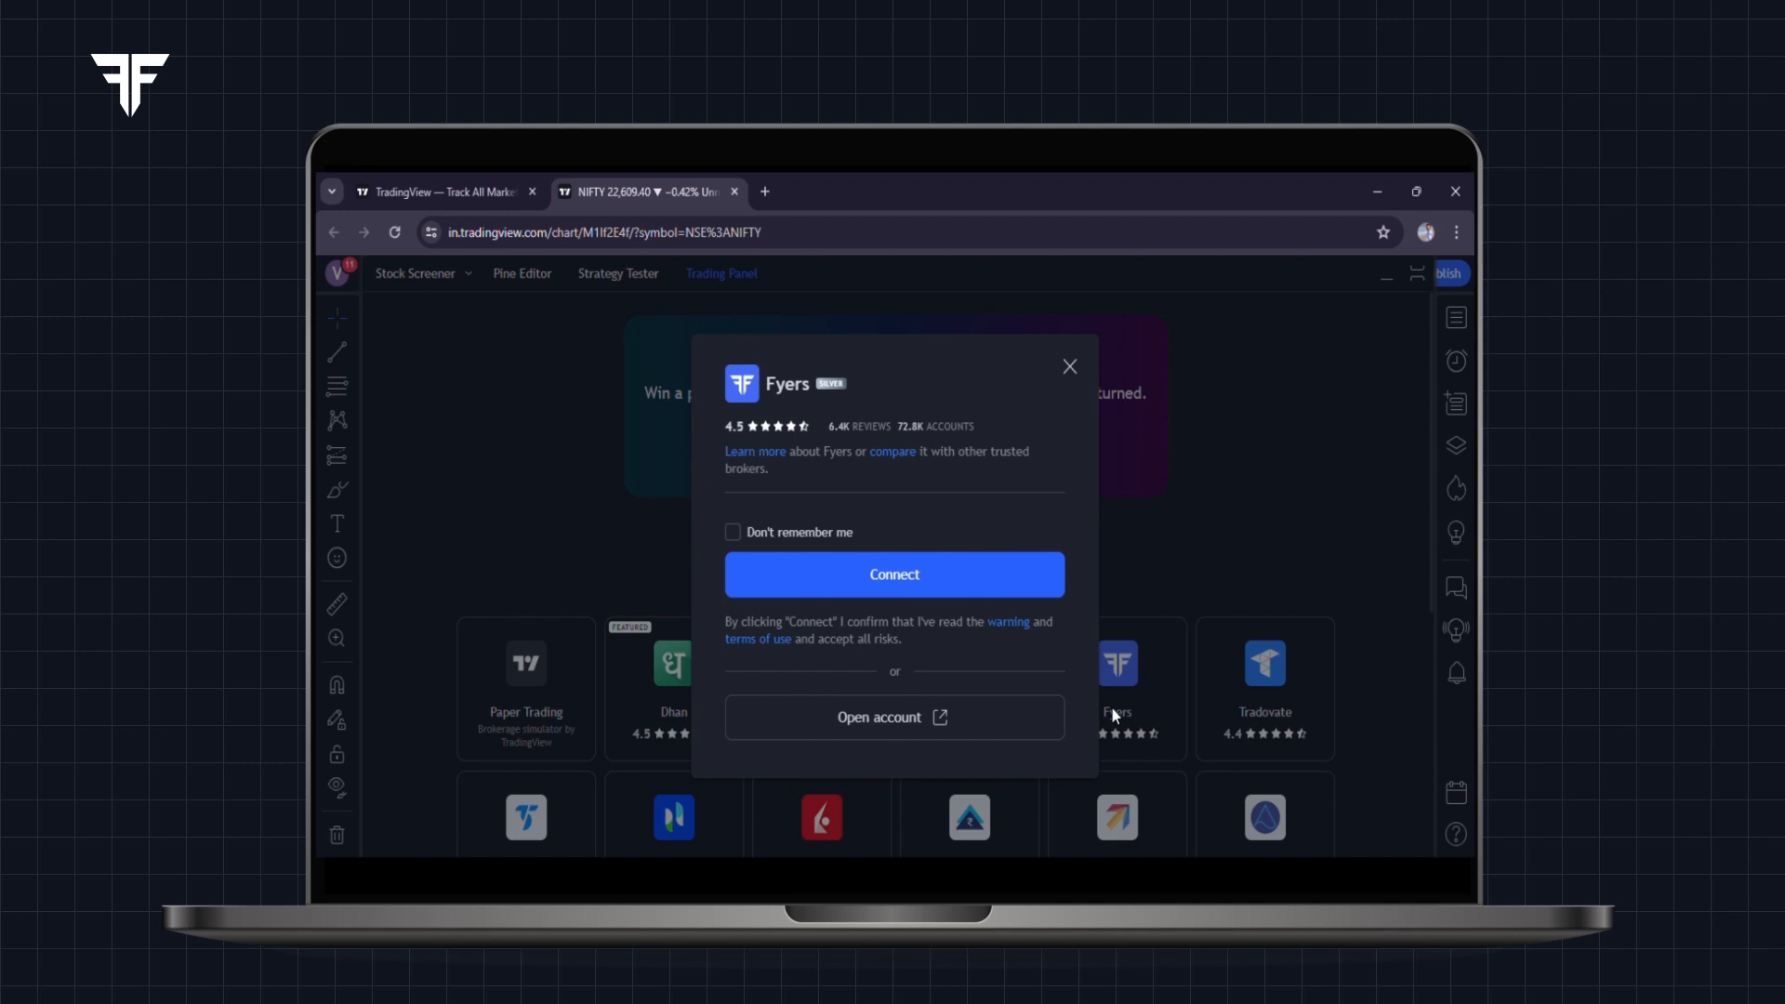
left_click(894, 574)
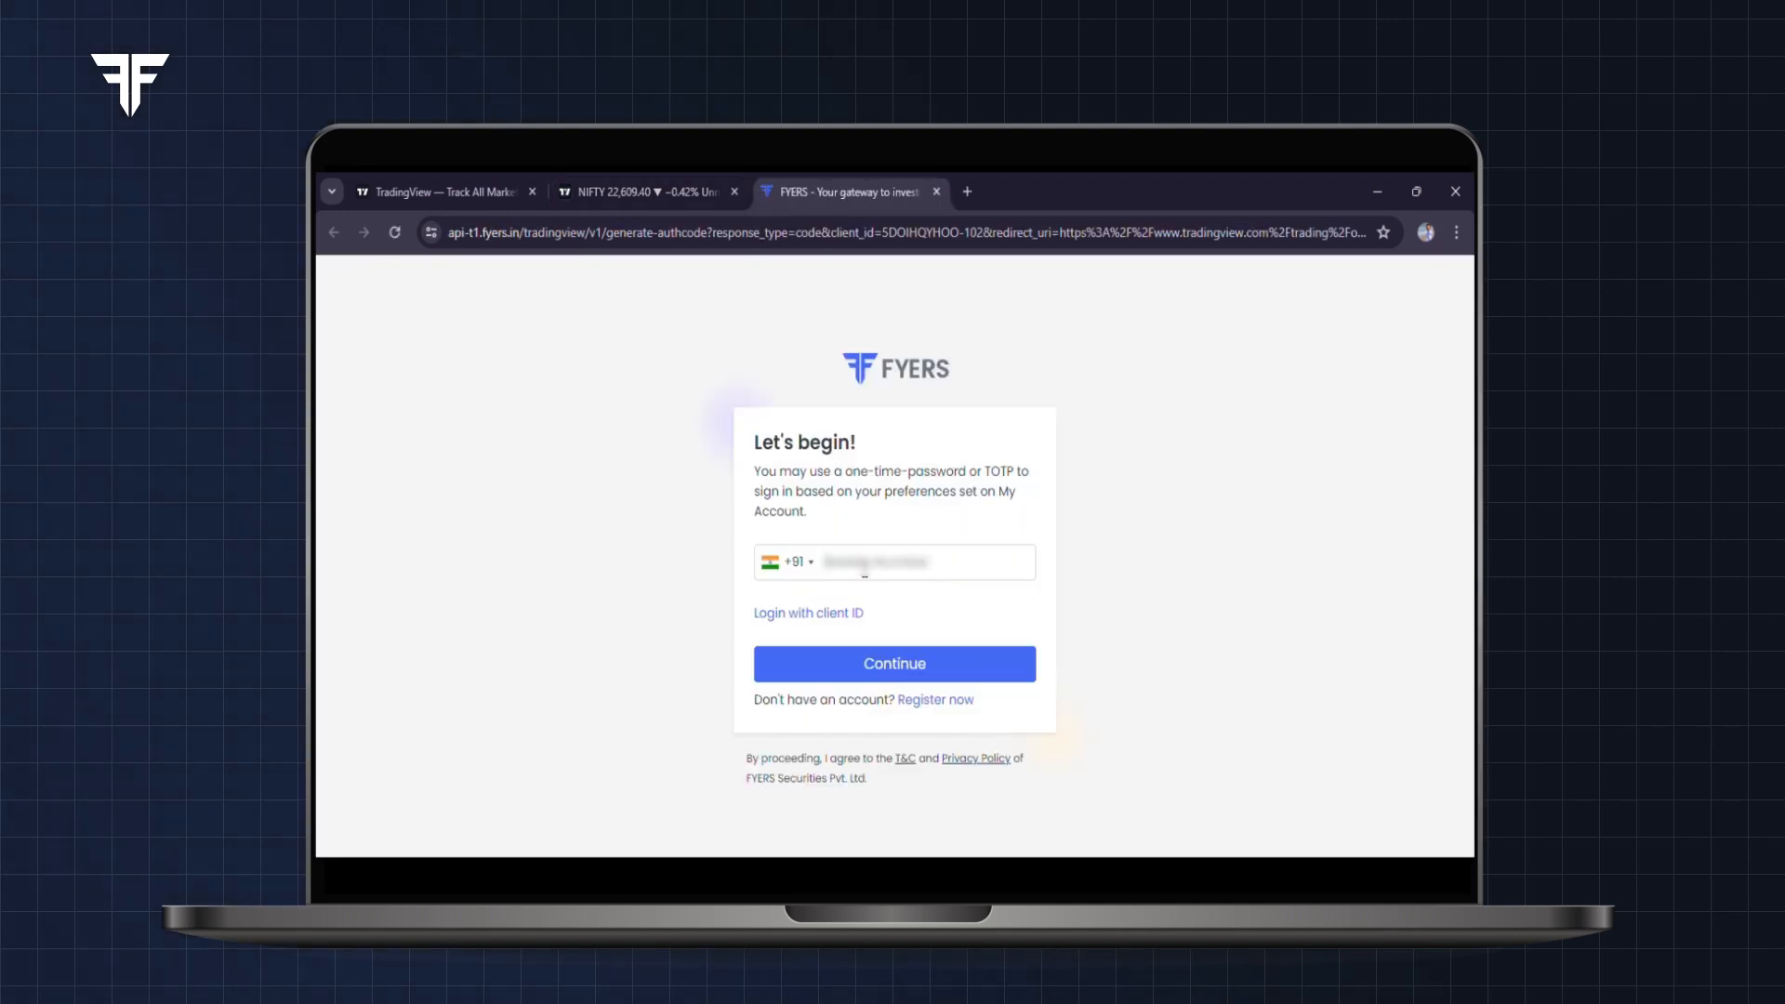
- Sign in to Fyers with the registered mobile number to authorise TradingView
left_click(912, 562)
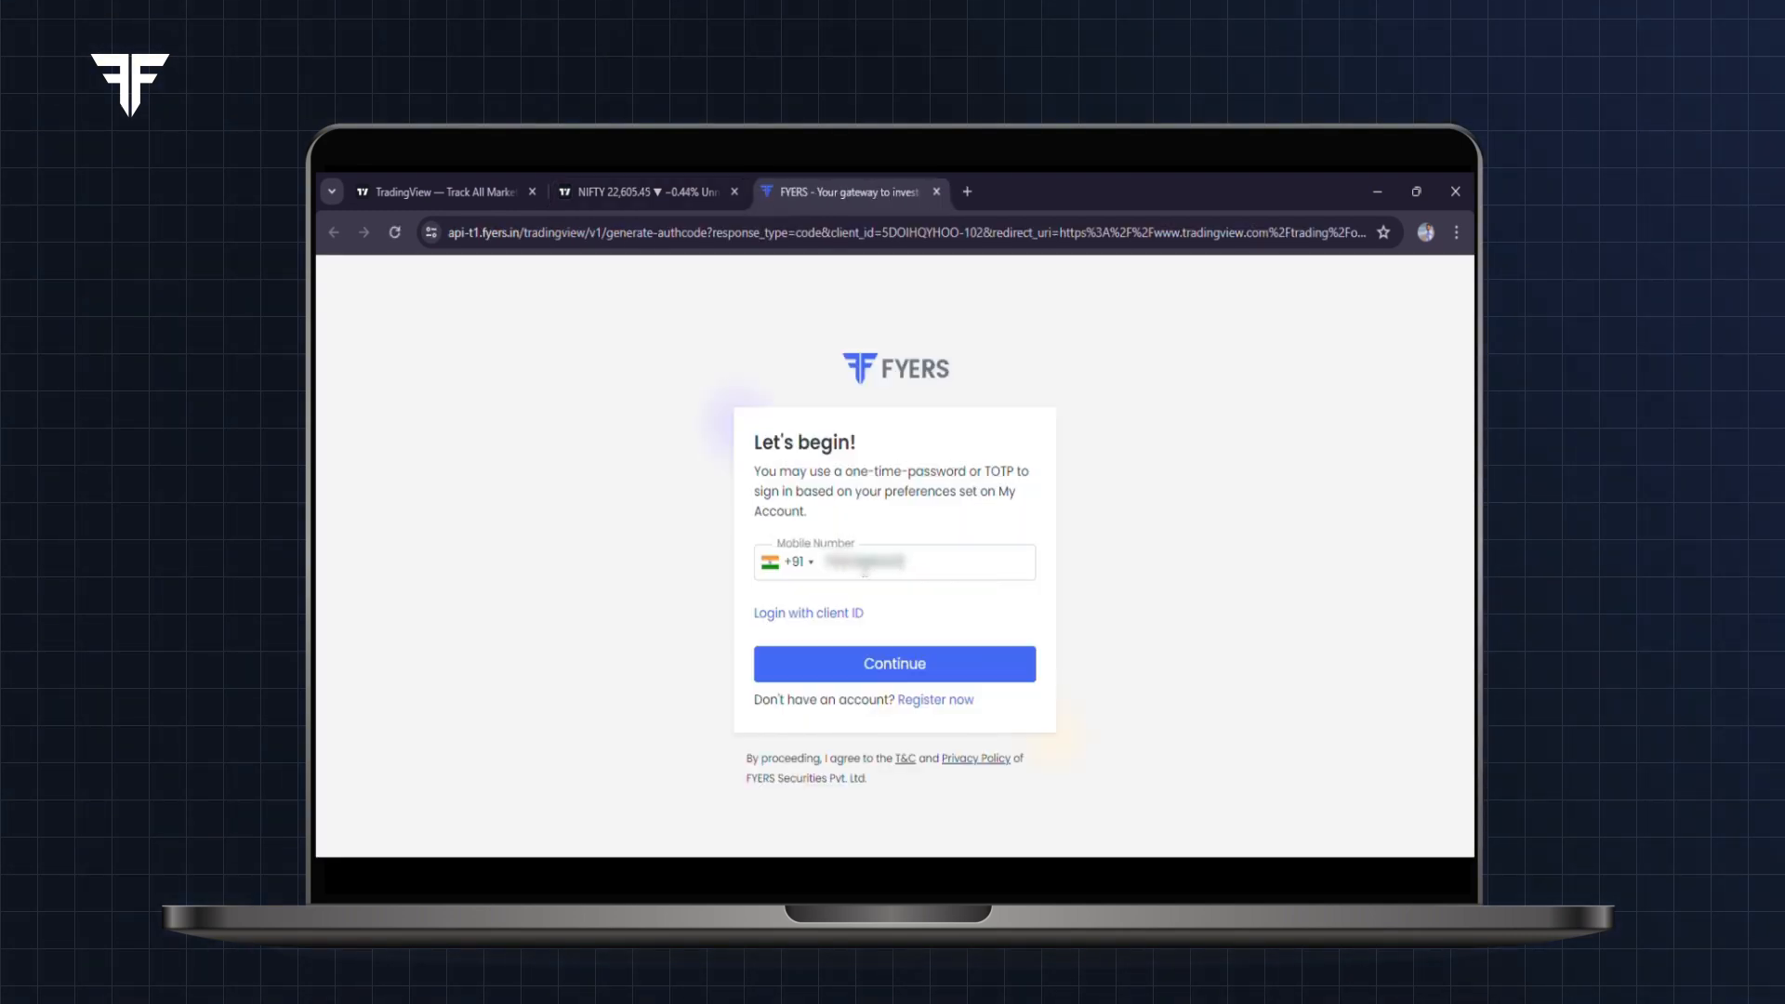
left_click(895, 664)
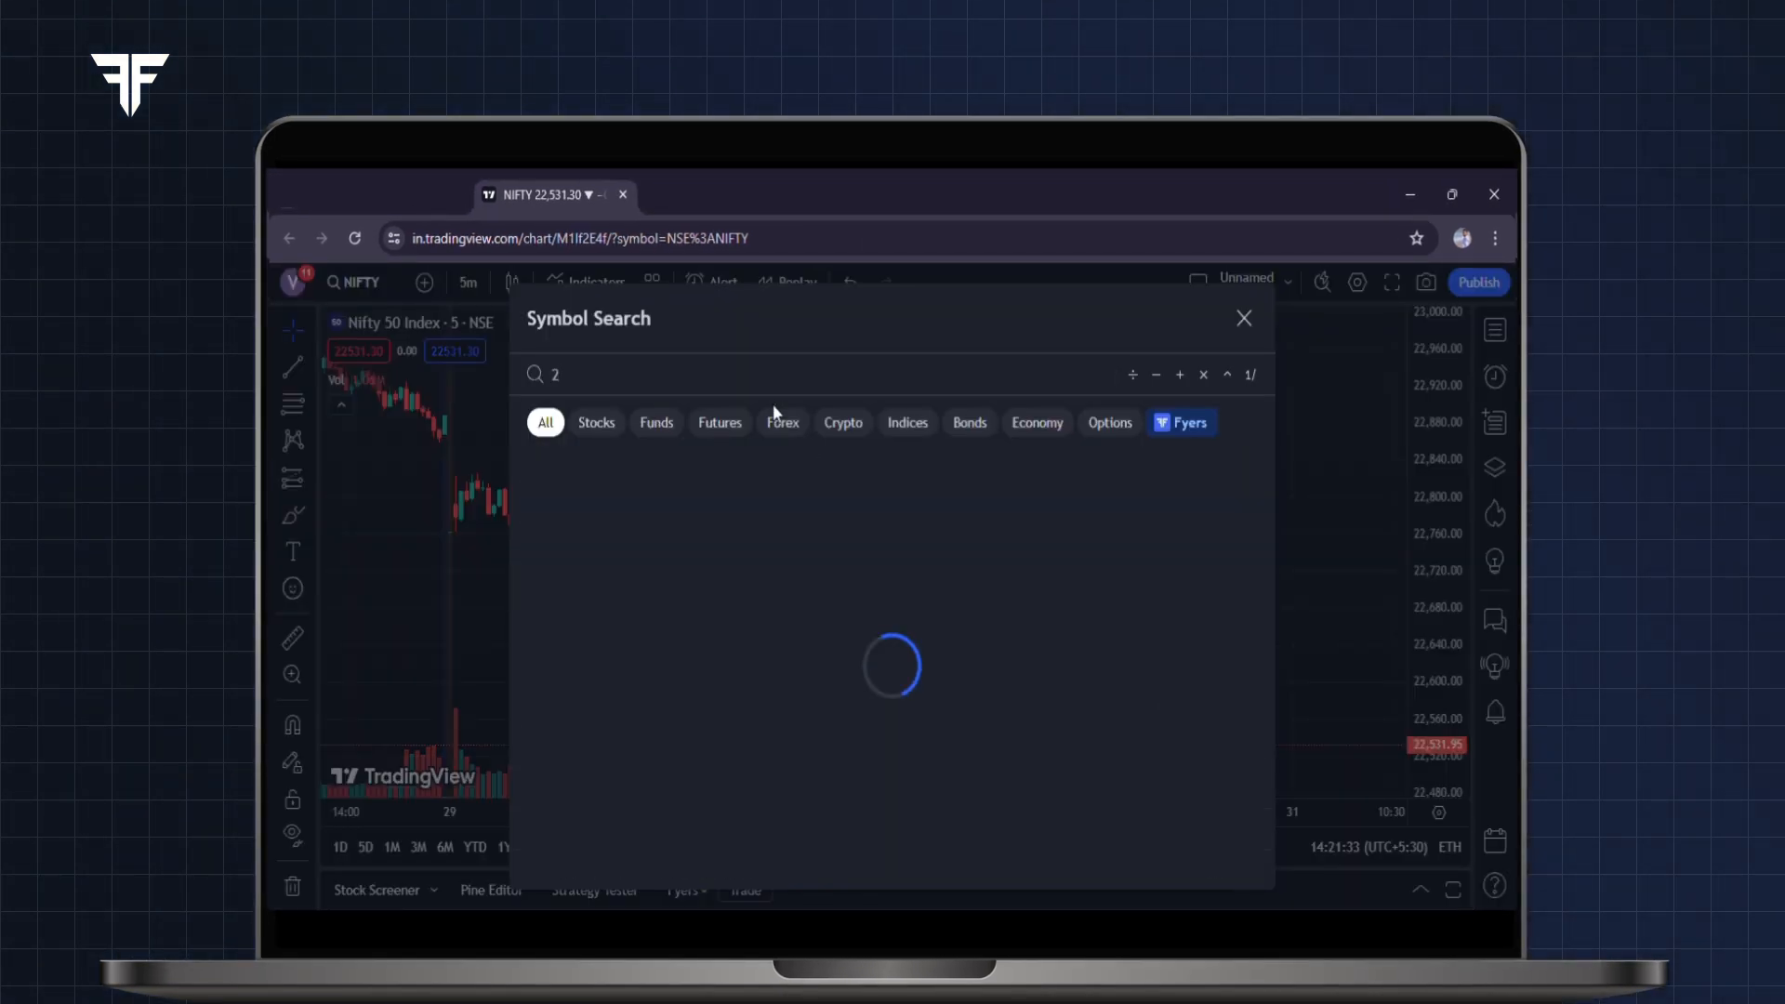
- Search 22500 and load the NIFTY240530C22500 call option chart
type("2500")
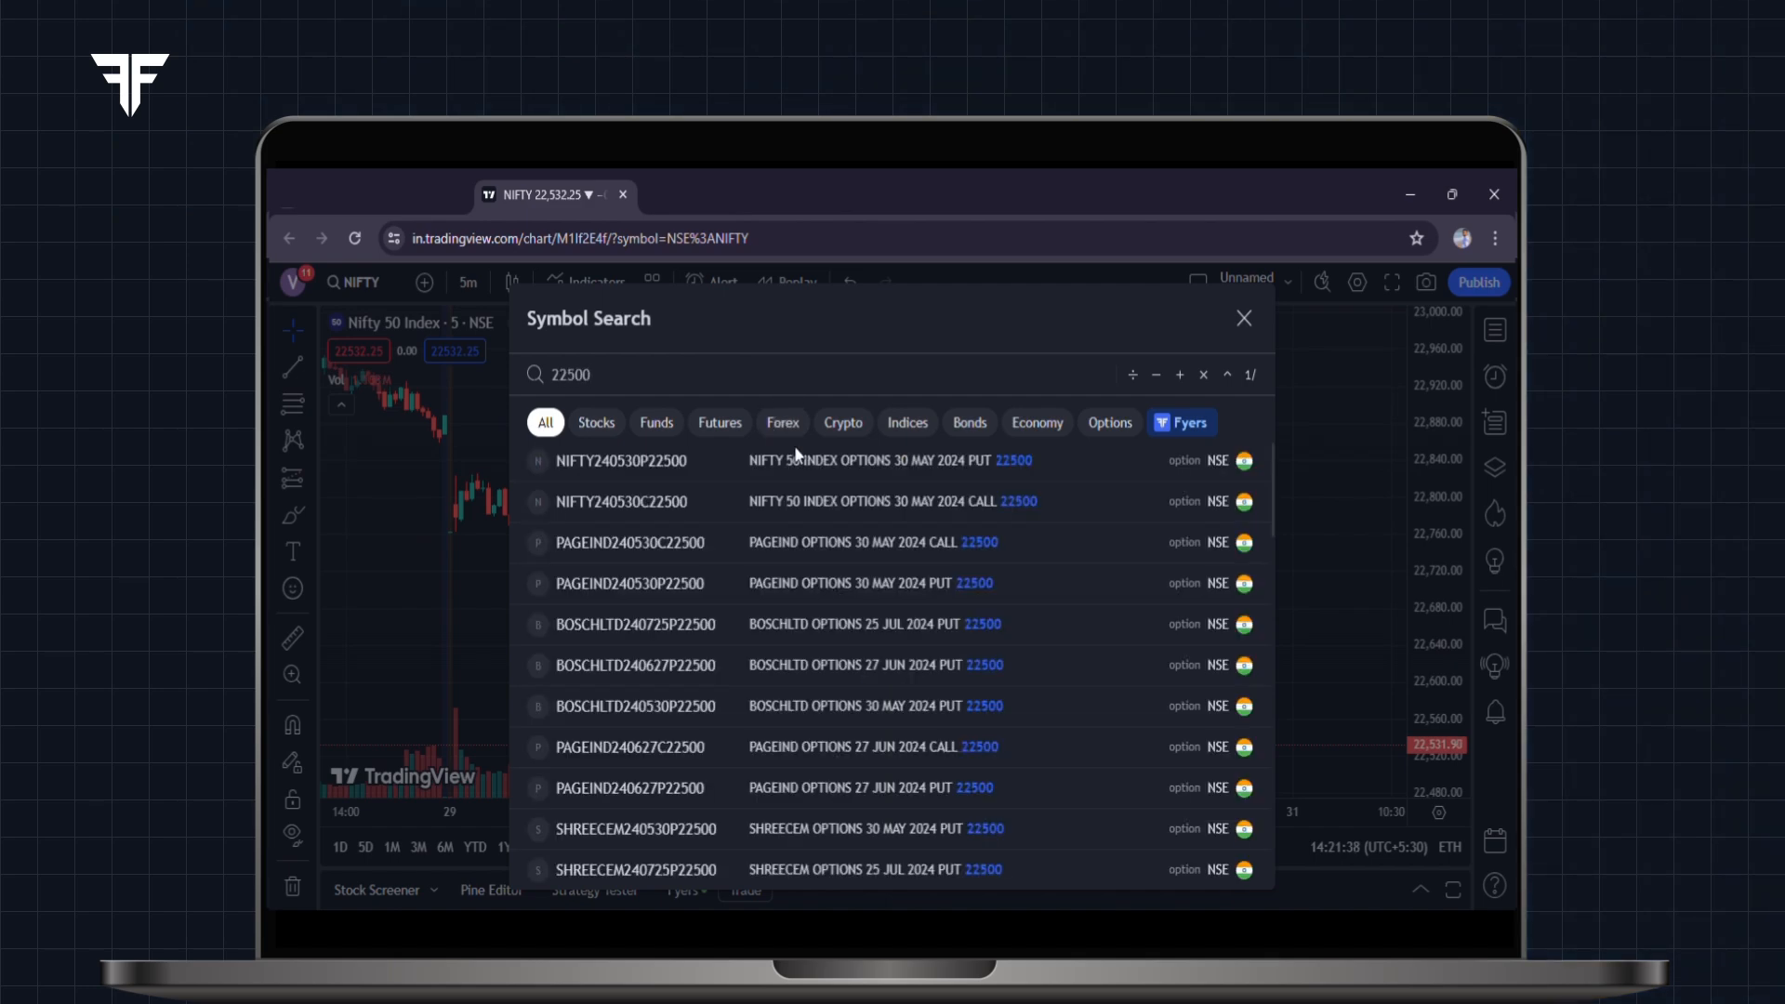
left_click(621, 500)
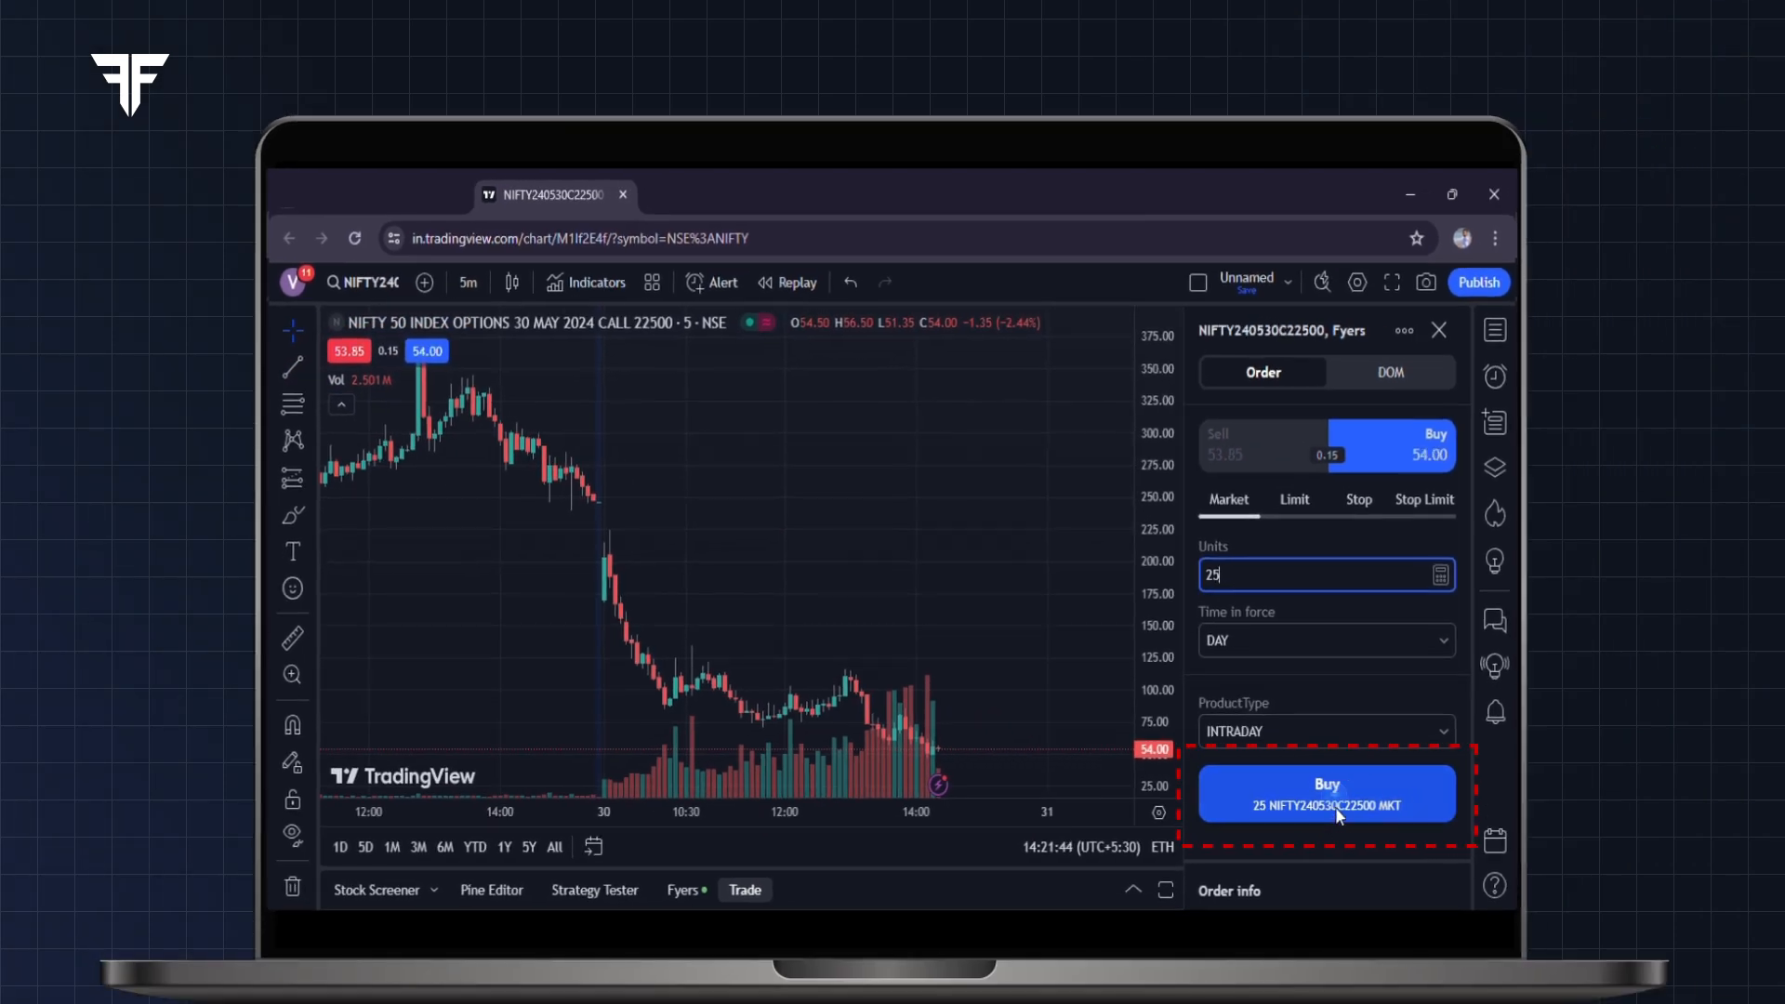
- Place an intraday market buy order for 25 units of the NIFTY 22500 call
left_click(1326, 794)
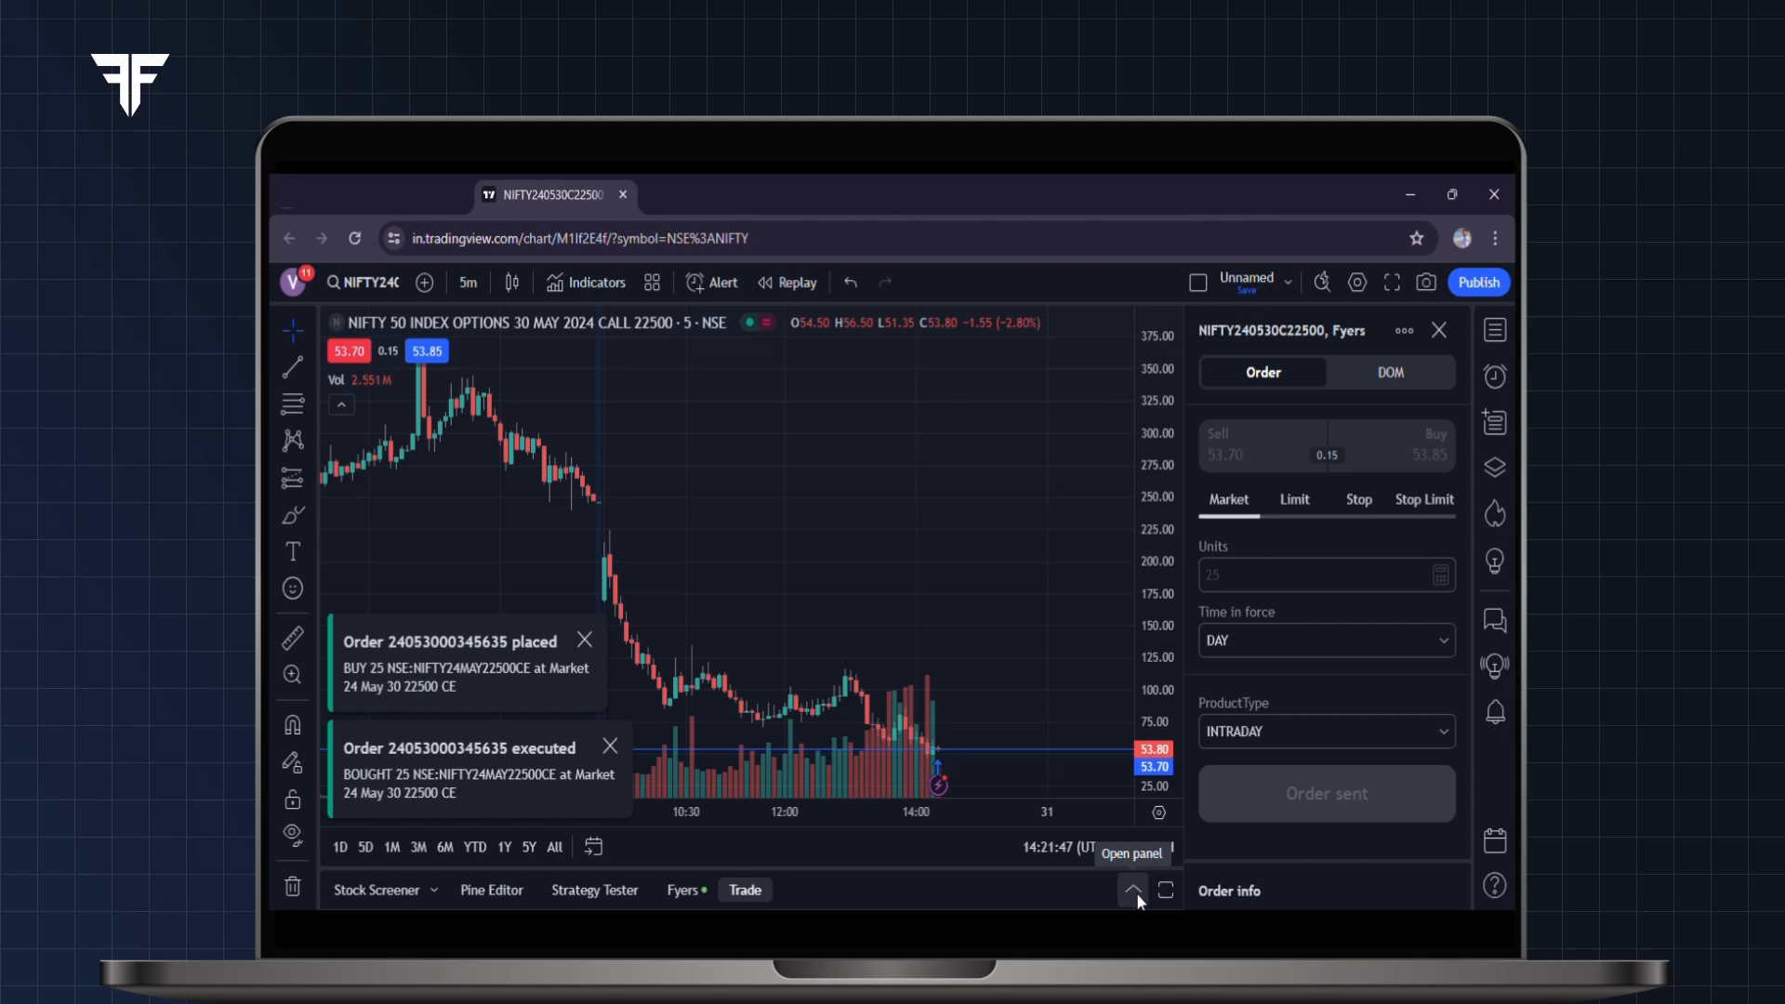
- Close the 25-unit NIFTY 22500 call position from the Positions panel and confirm
left_click(1132, 891)
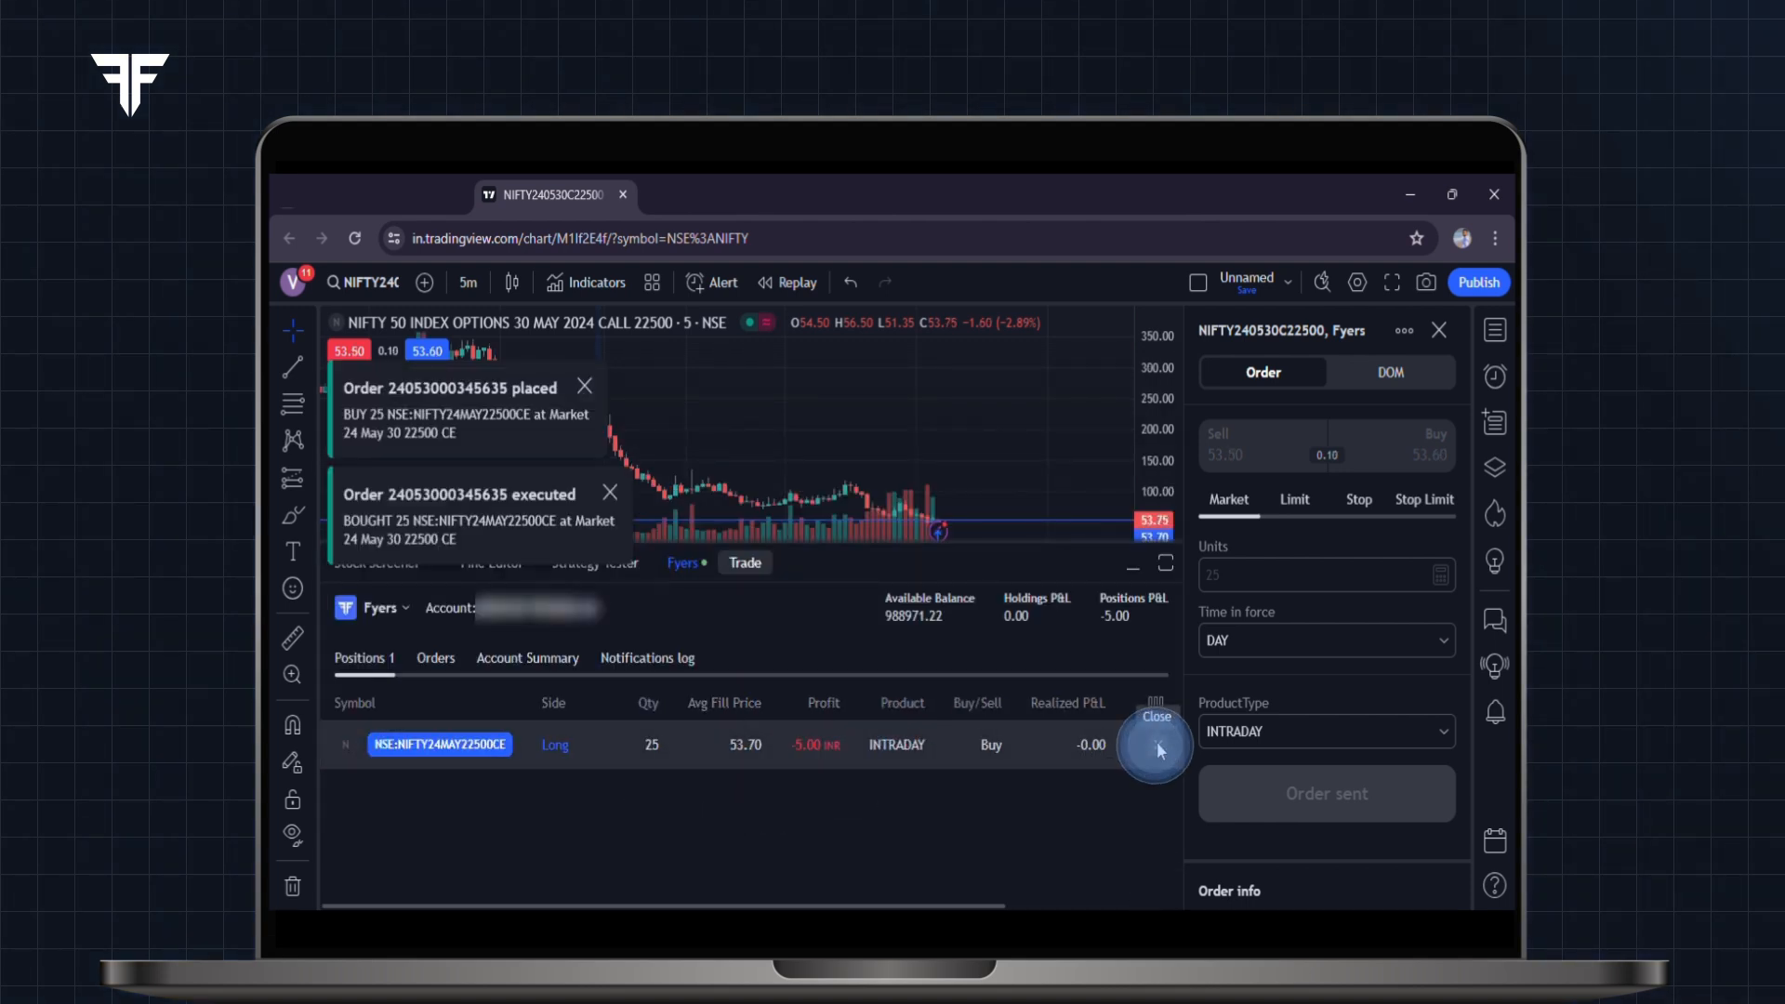
left_click(1155, 745)
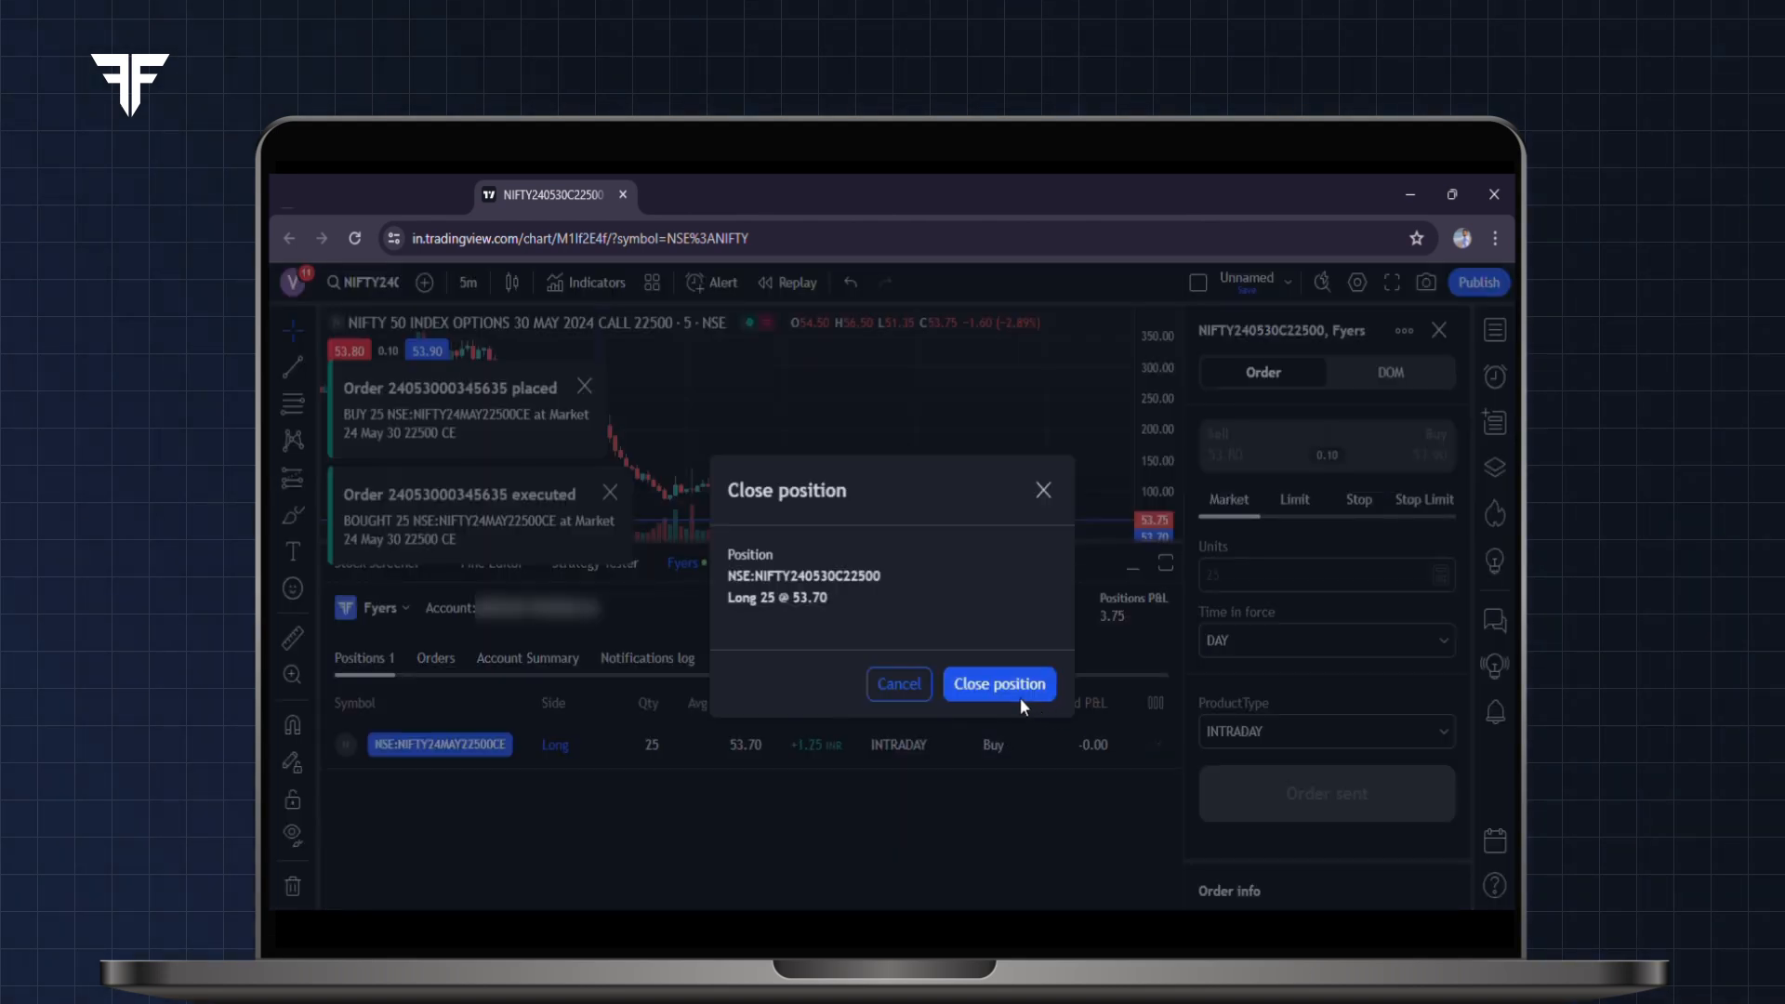
left_click(997, 682)
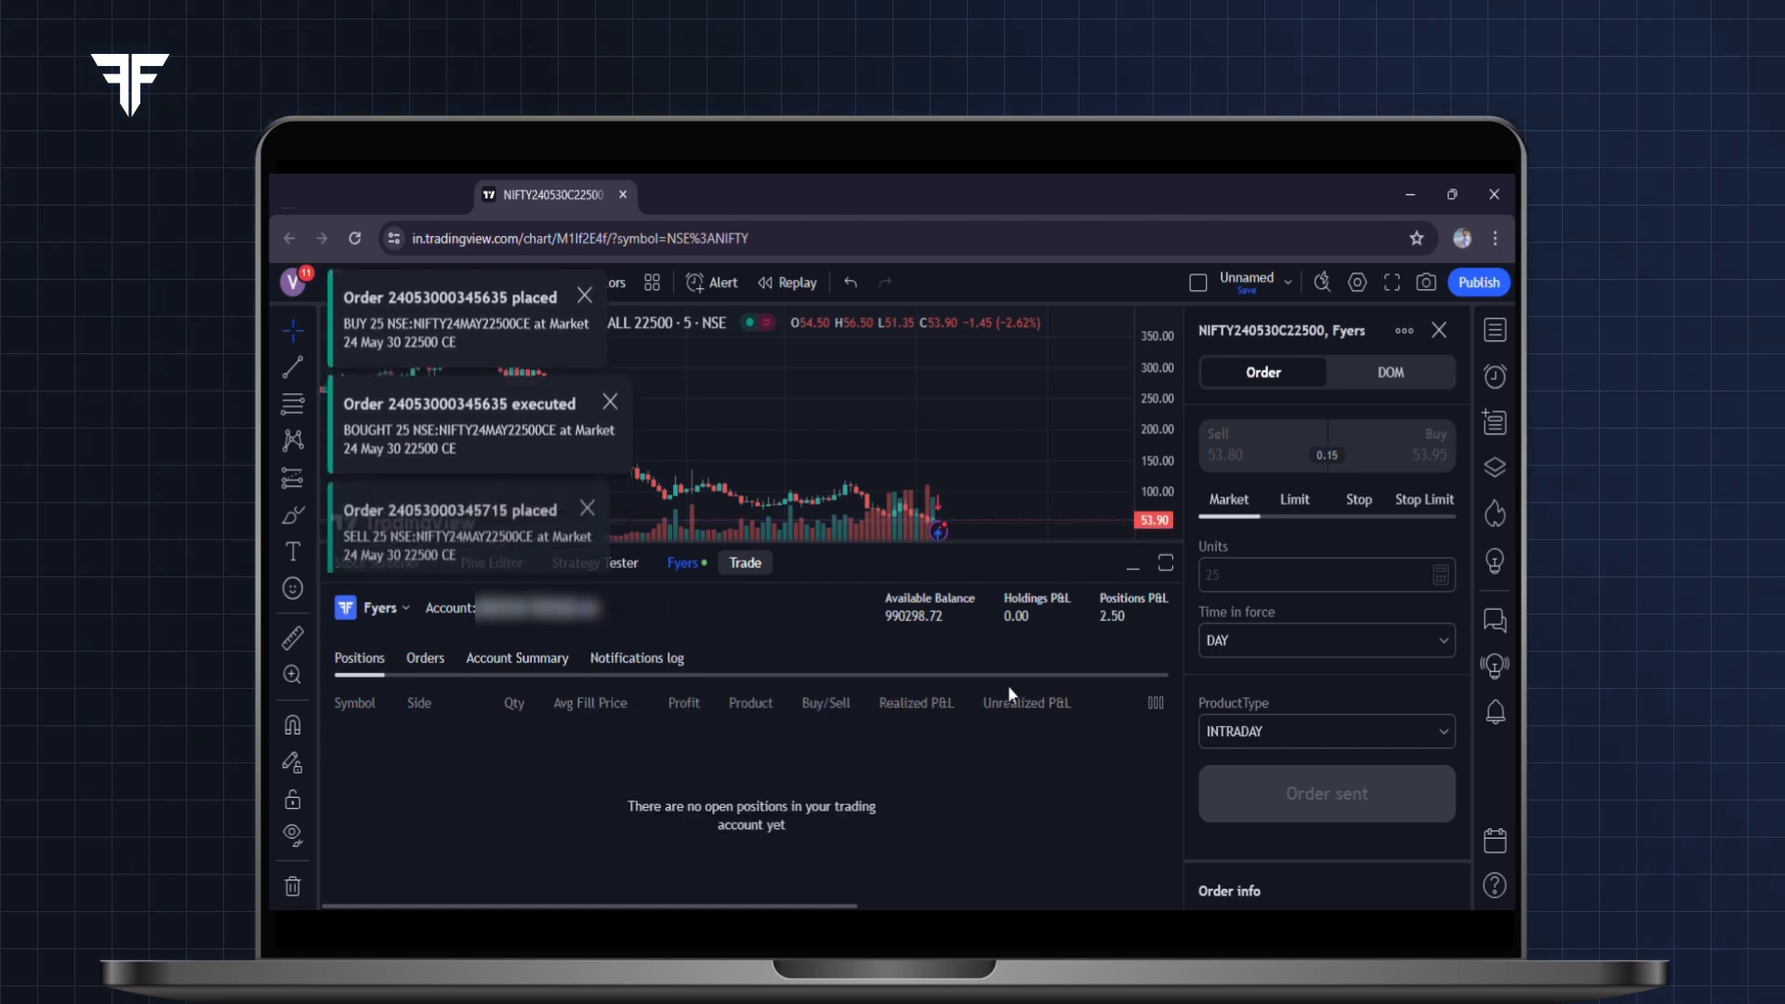